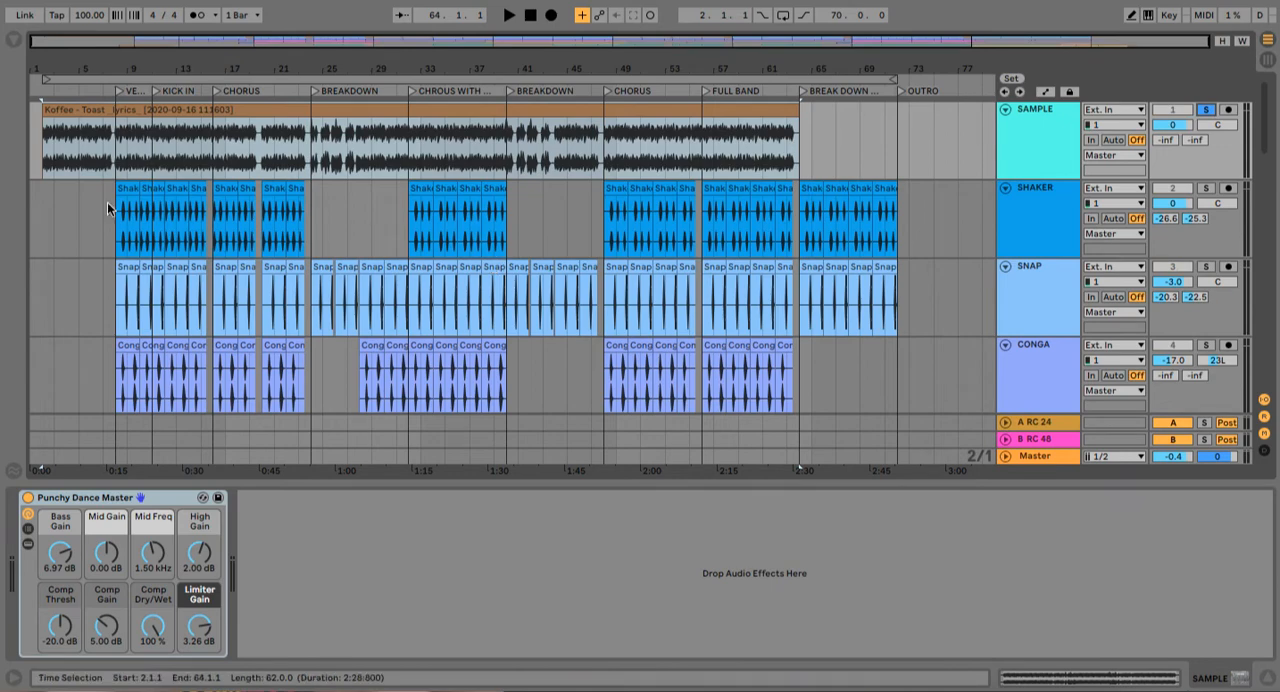
Select the Shaker track to view its EQ Eight and Compressor, then play the percussion tracks
left_click(508, 14)
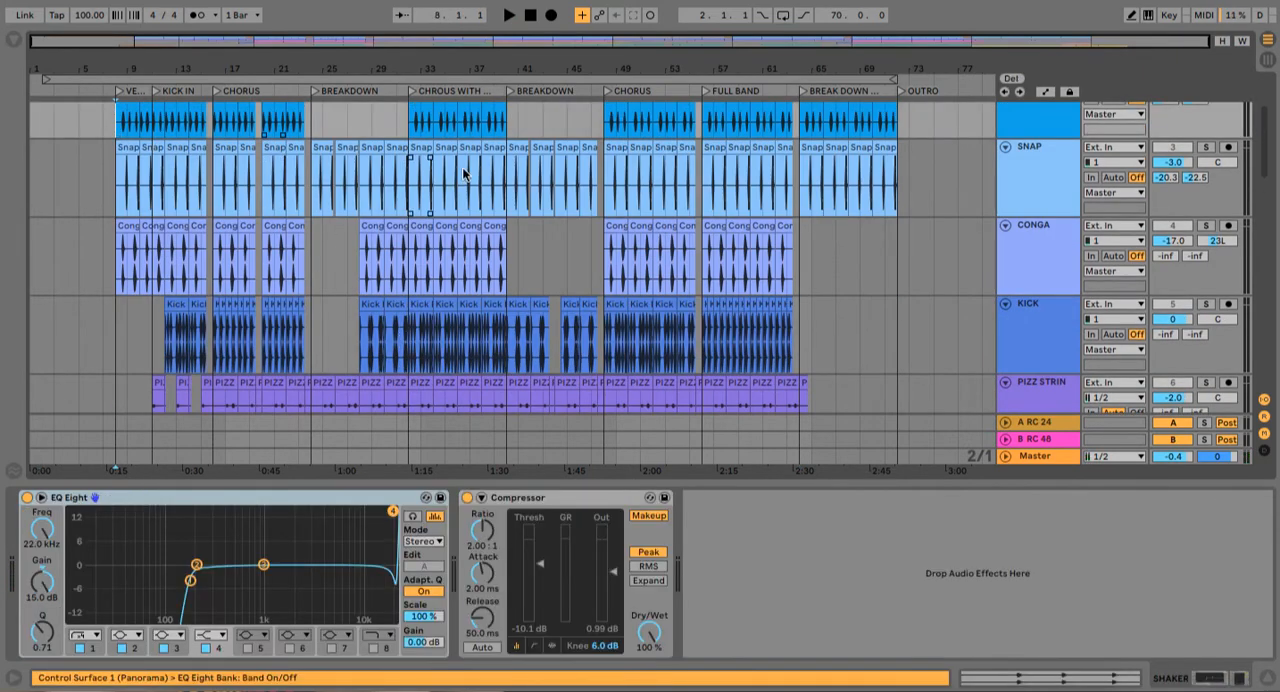
left_click(508, 14)
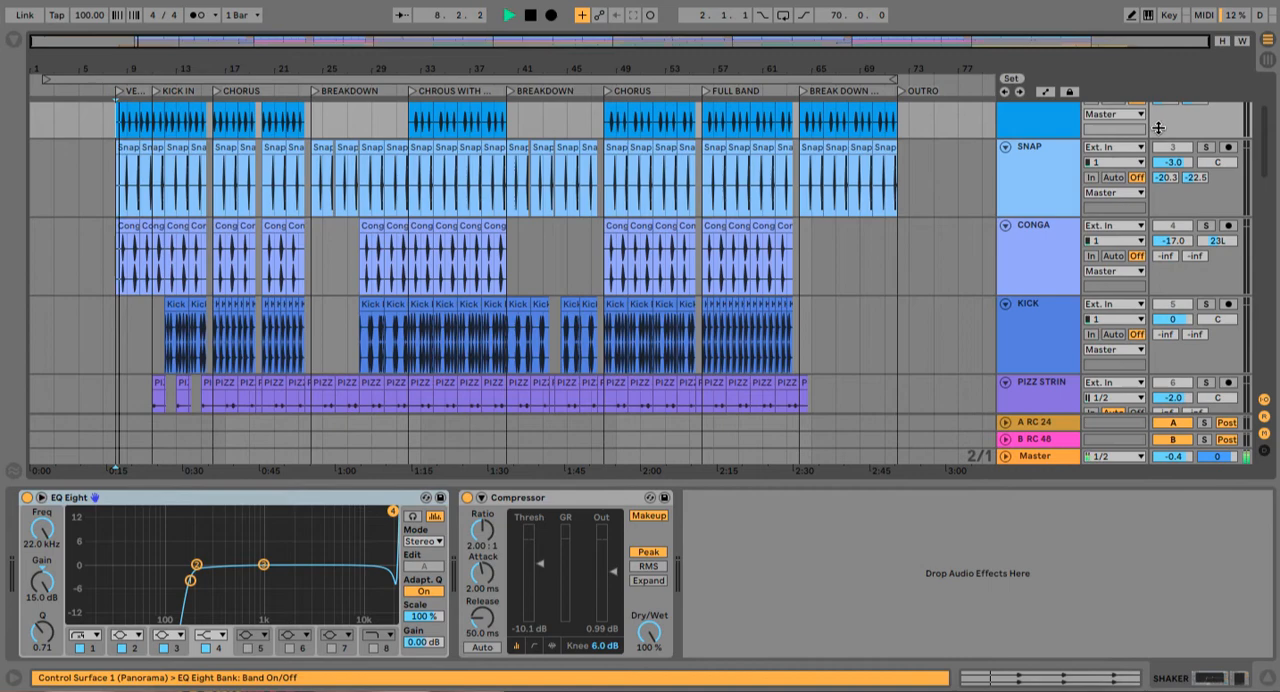
left_click(507, 14)
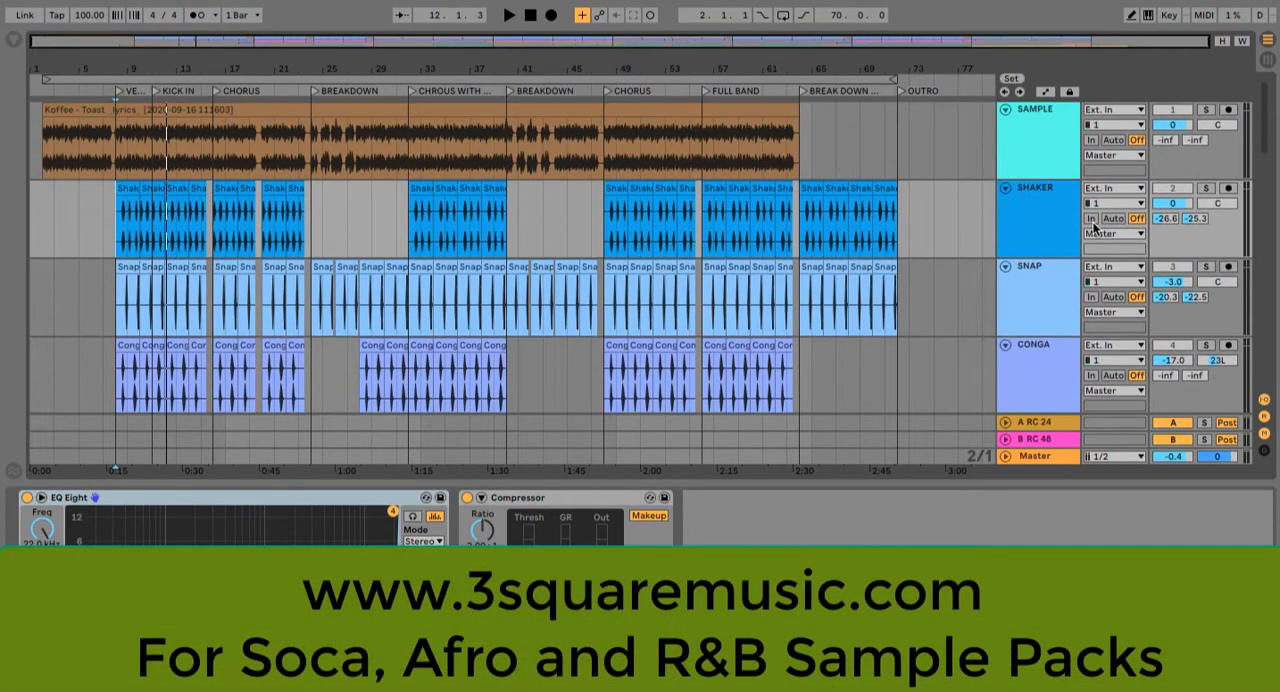
left_click(1206, 109)
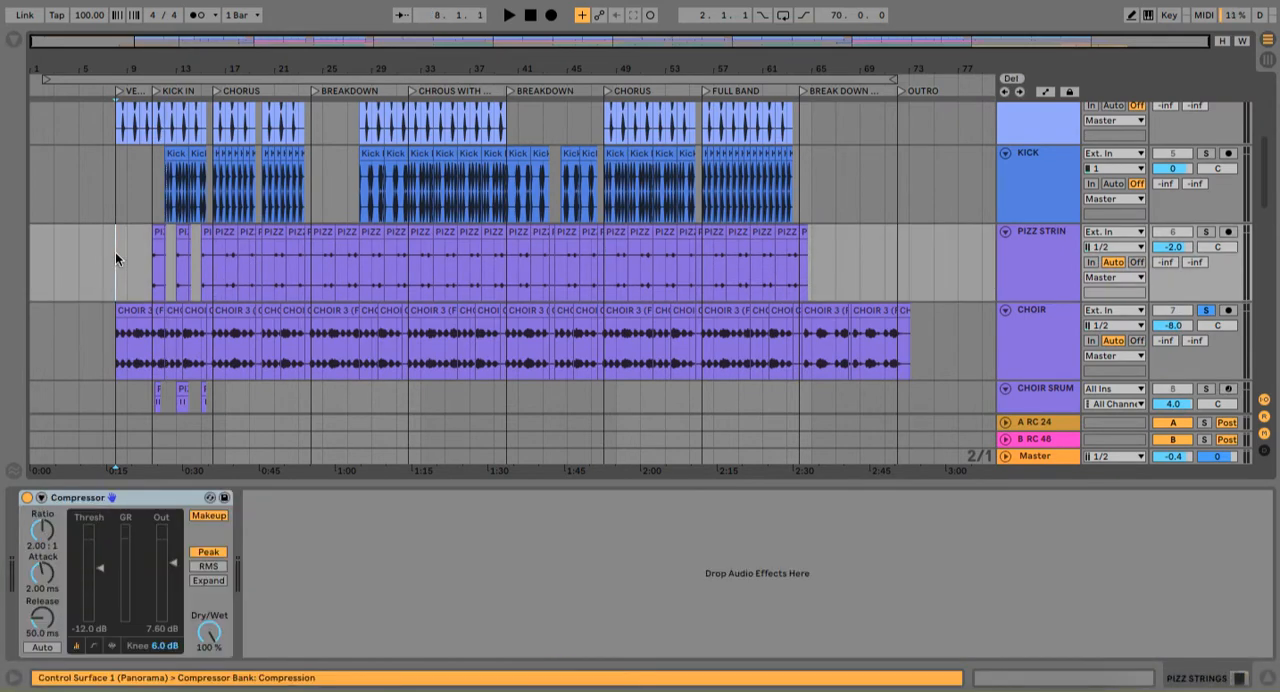
Start playback from bar 8 to hear the strings, choir and snare
left_click(508, 15)
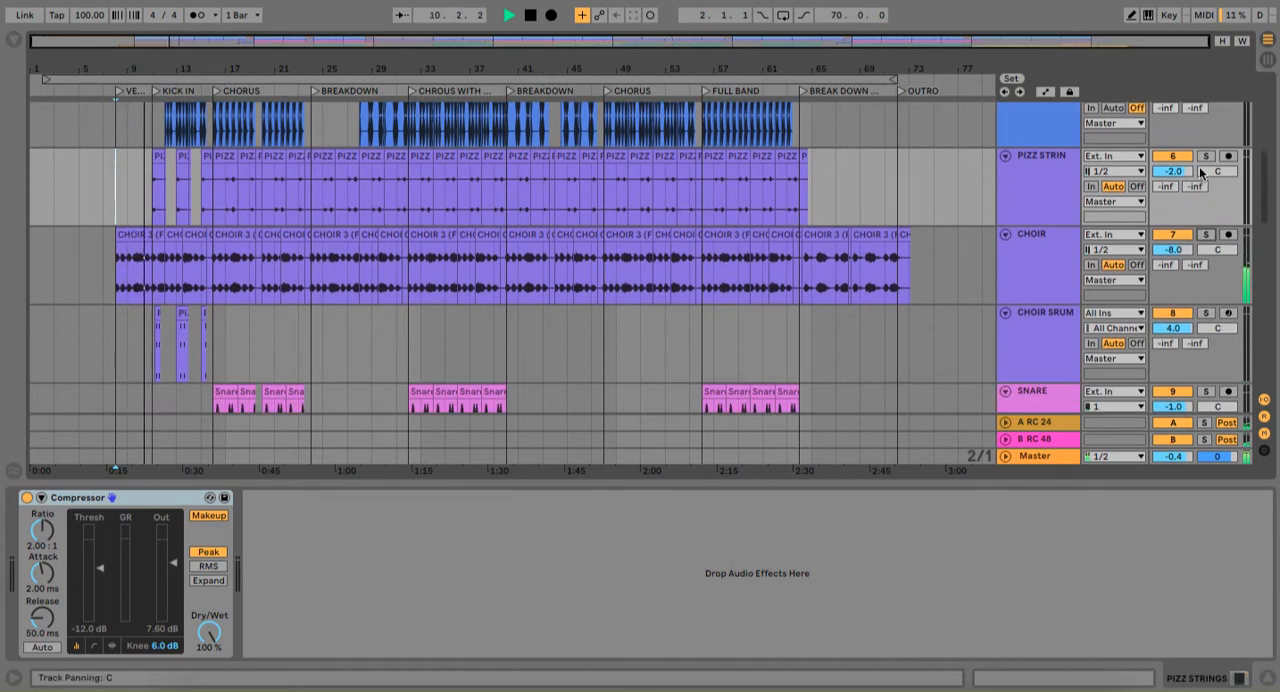
left_click(508, 14)
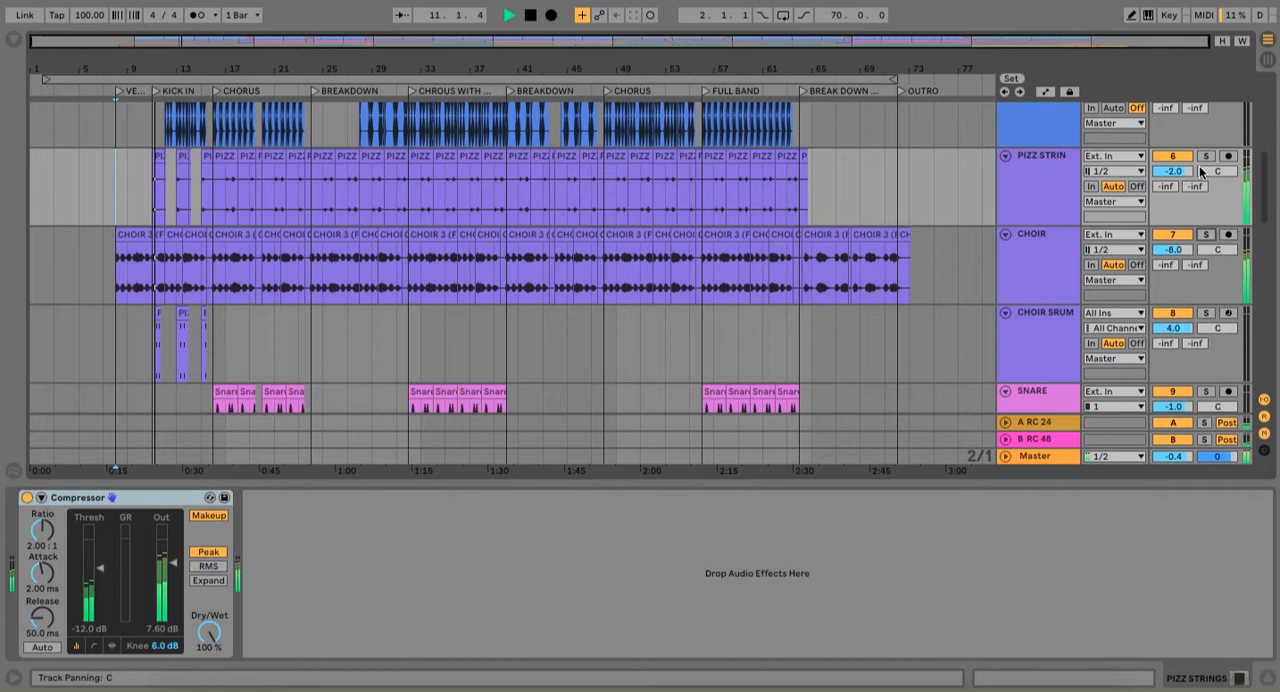
left_click(508, 14)
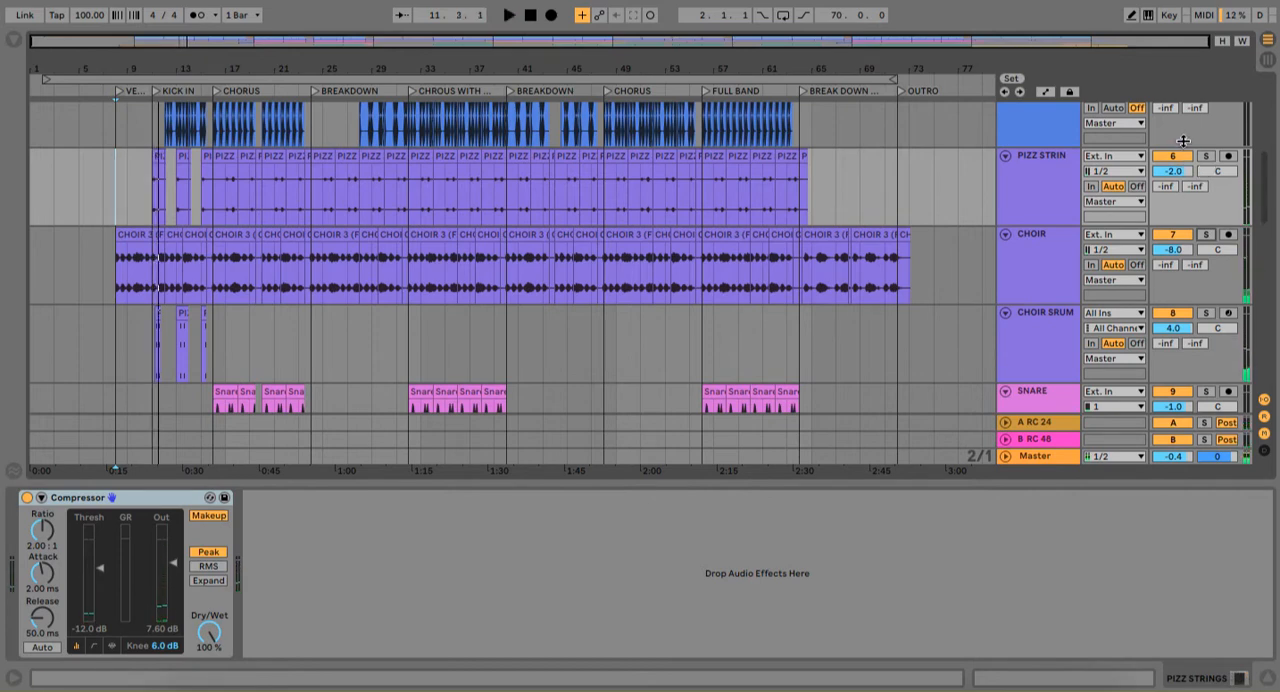
Solo the PIZZ STRINGS track briefly, then unsolo it
left_click(1205, 156)
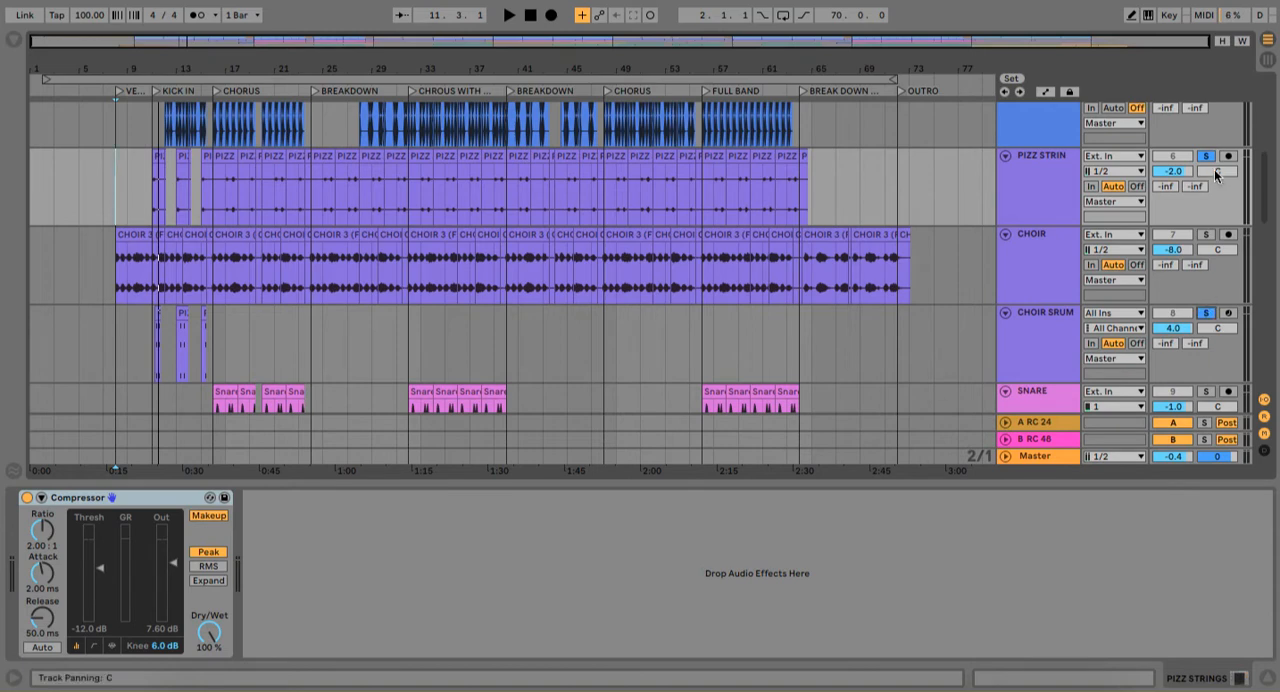
left_click(1206, 155)
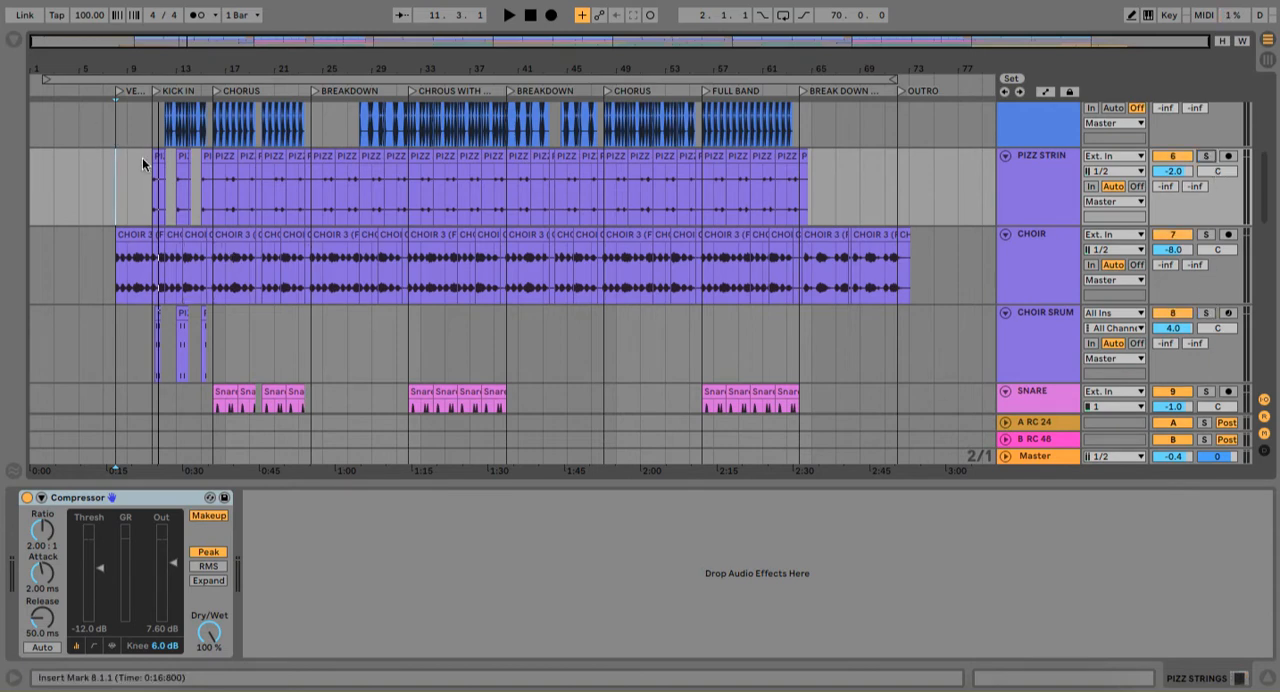
left_click(508, 14)
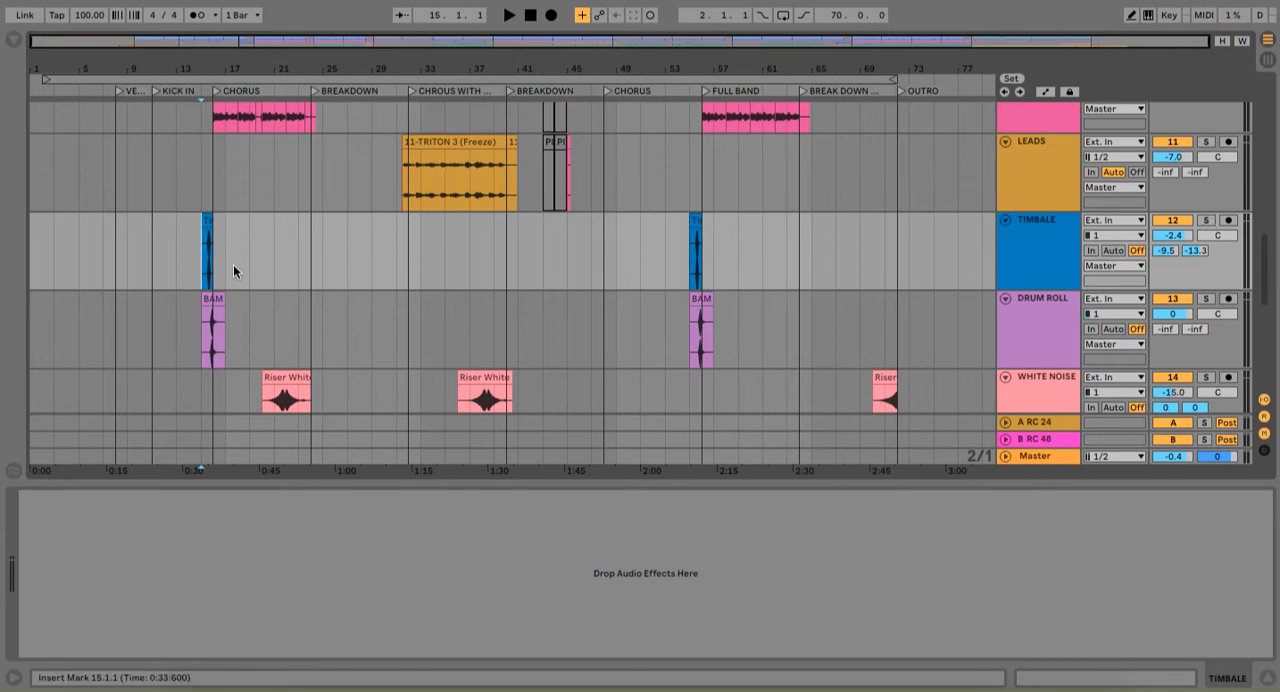
Play from bar 15 through the Leads, Timbale, Drum Roll, White Noise and Shaker tracks
left_click(1205, 220)
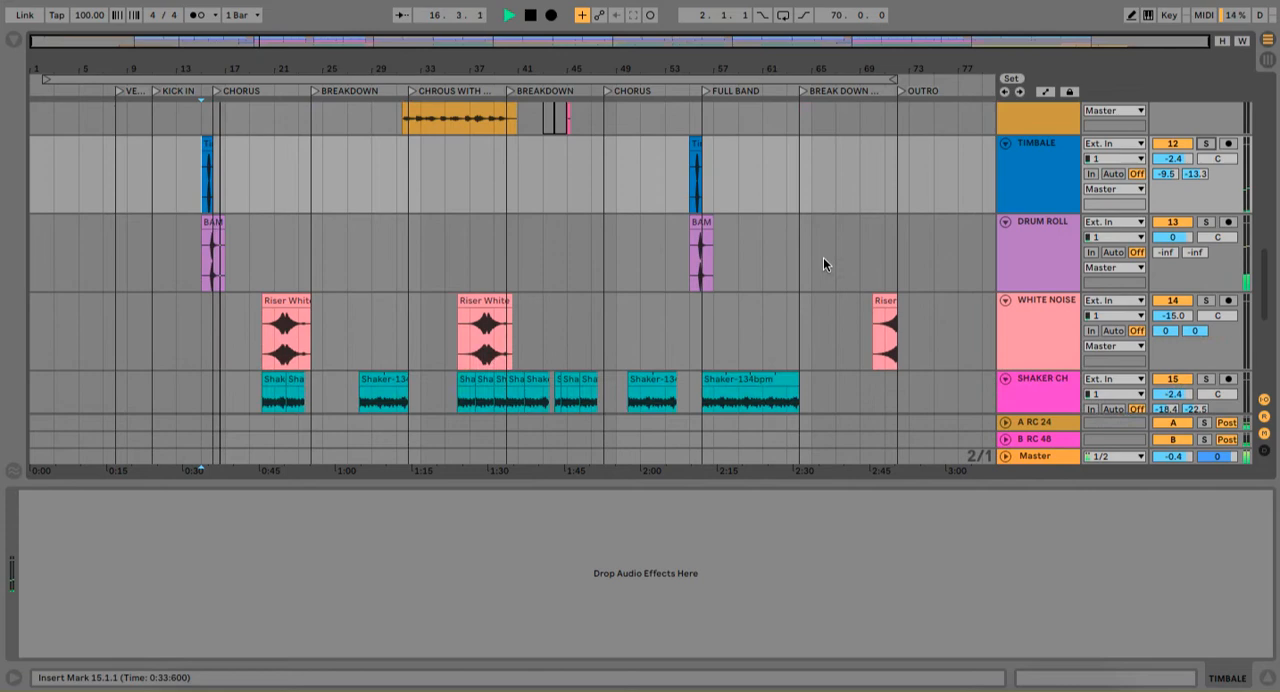
left_click(202, 193)
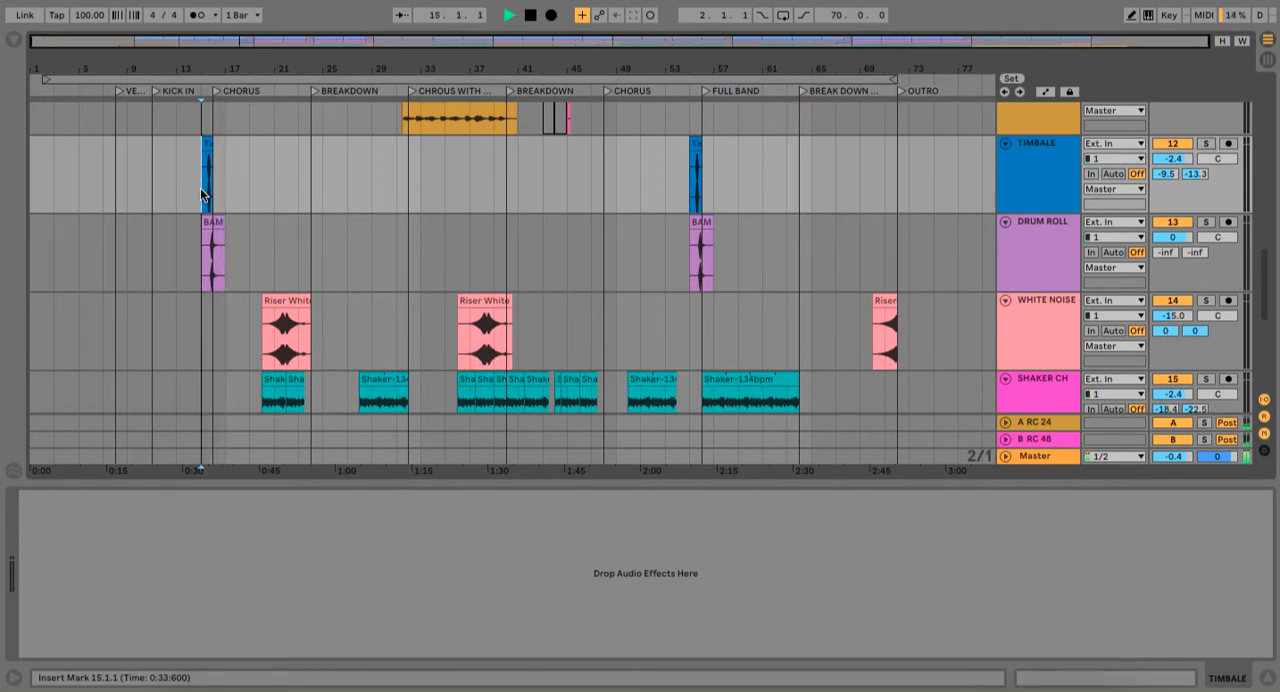
left_click(508, 14)
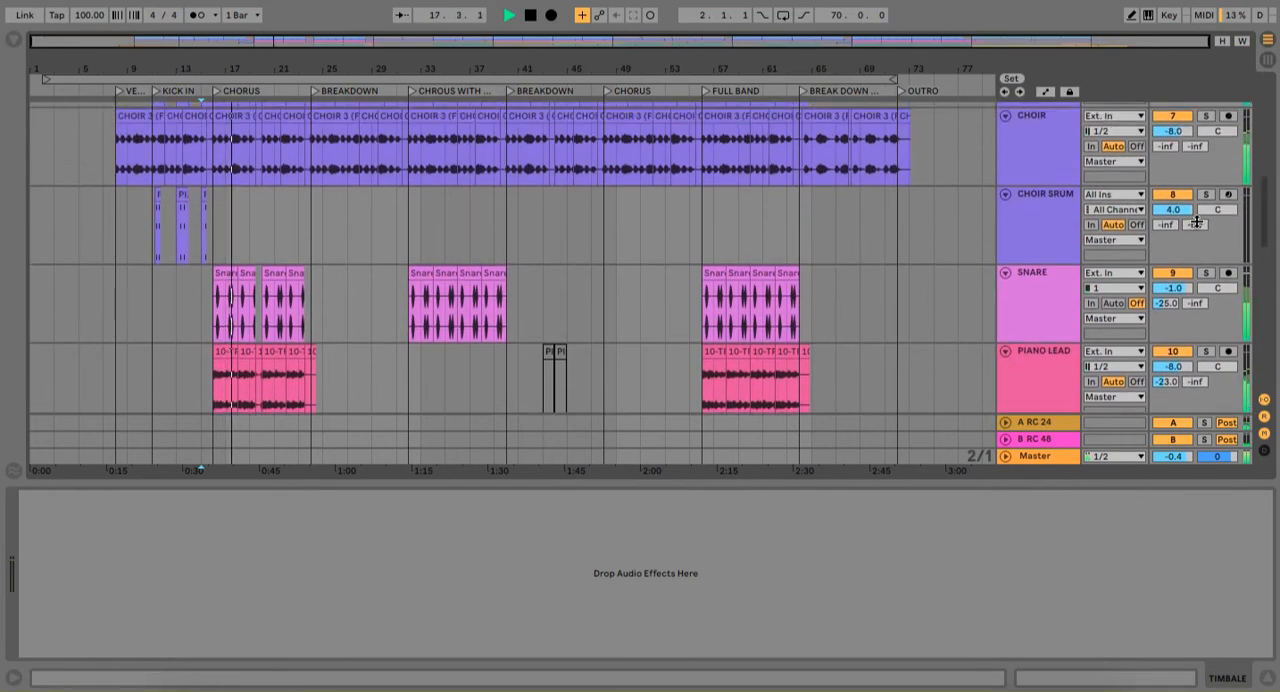
left_click(1206, 272)
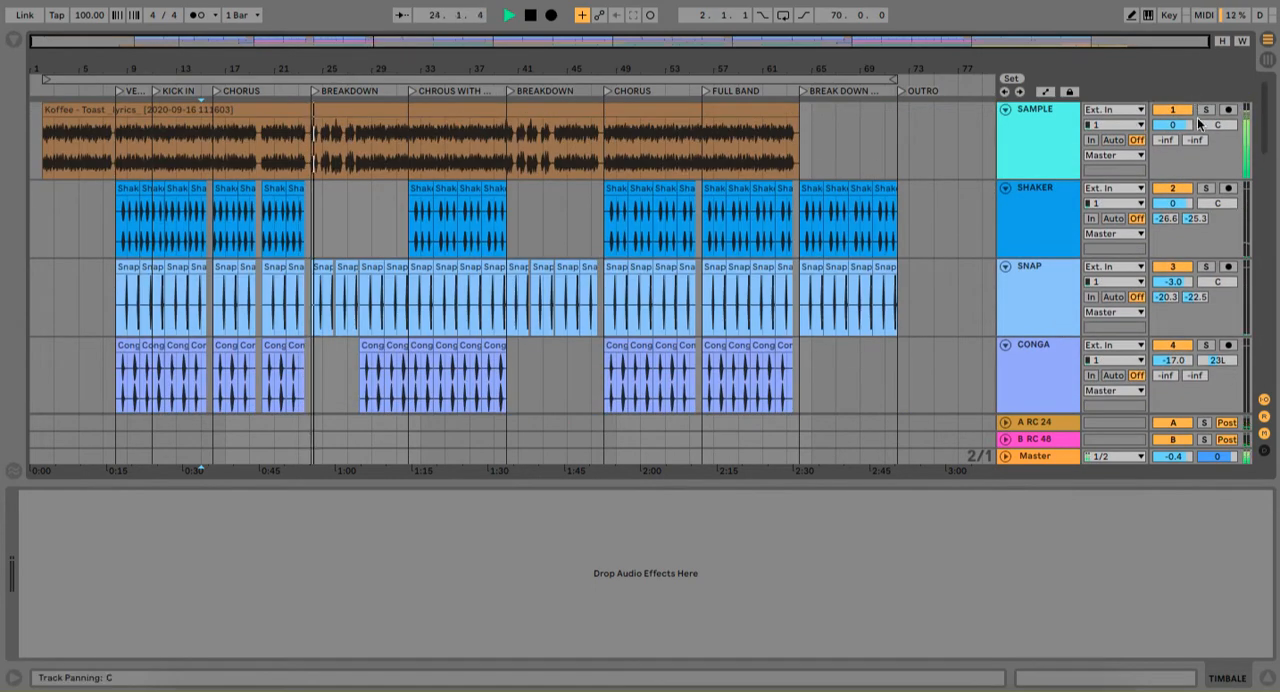
Play the breakdown, reviewing tracks from Sample down to POWERSYN, LEAD and ELEC PIANO
left_click(1205, 109)
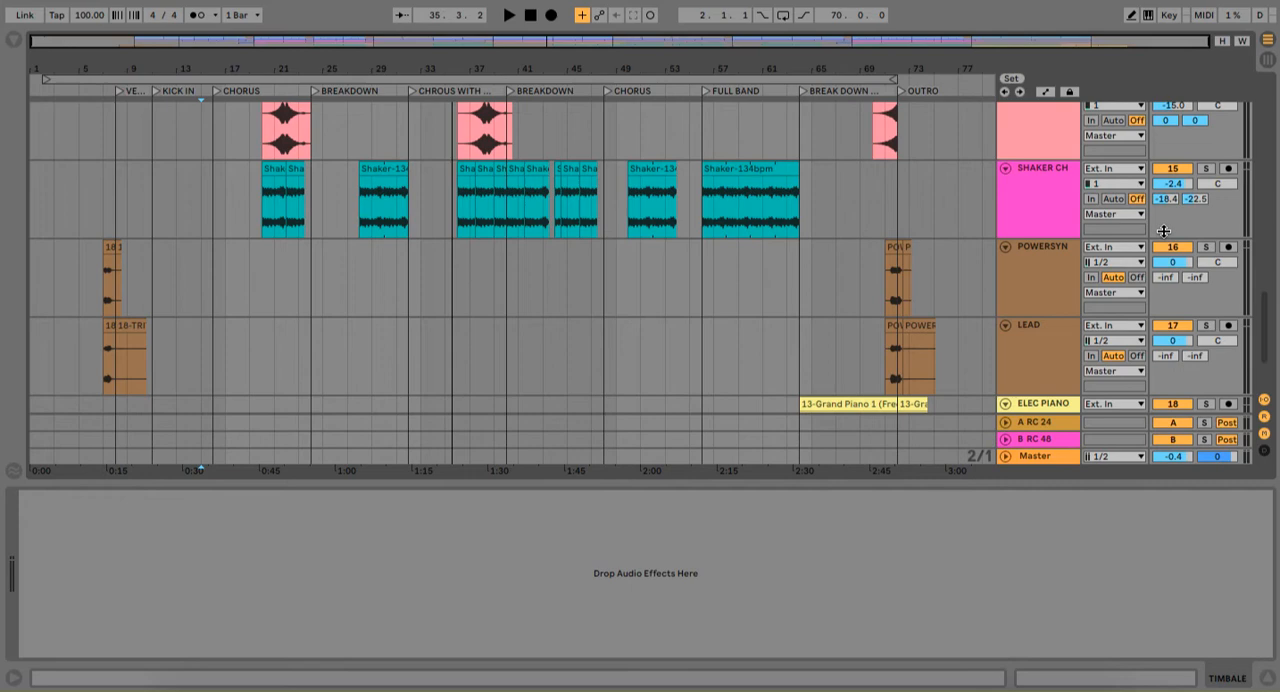
Play the choir chorus and read the Shaker's B send at -25.3 dB
left_click(411, 95)
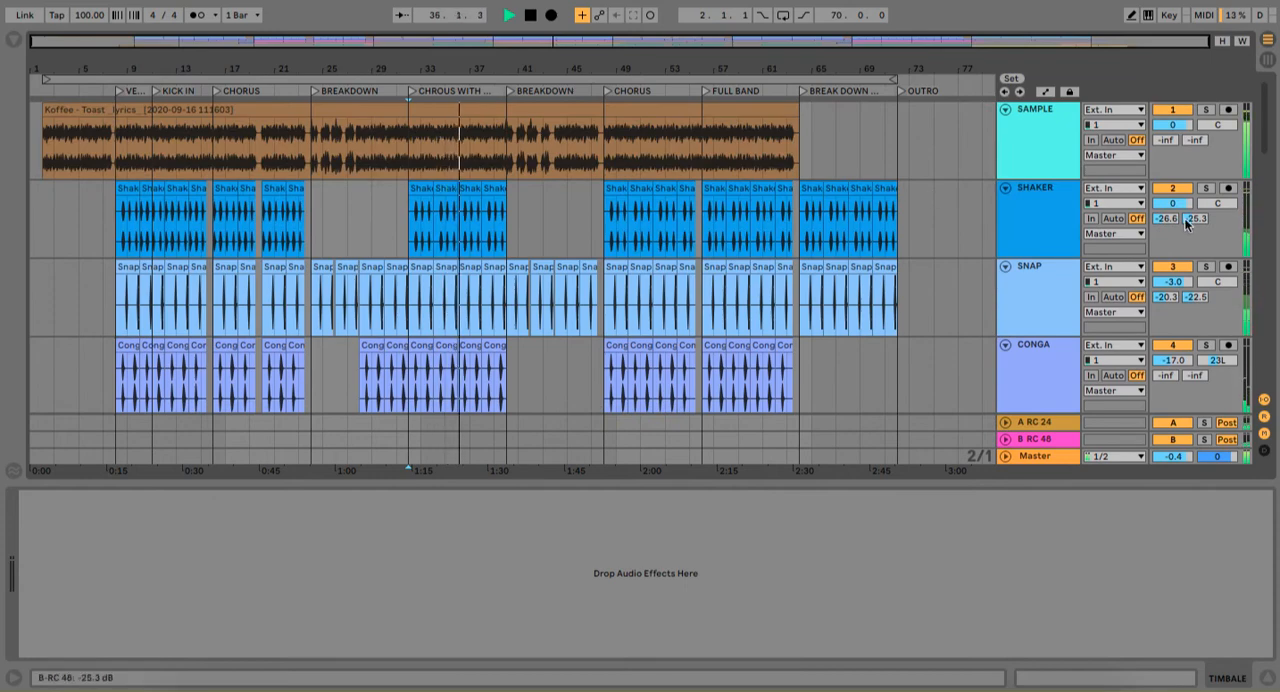
scroll("down", 3)
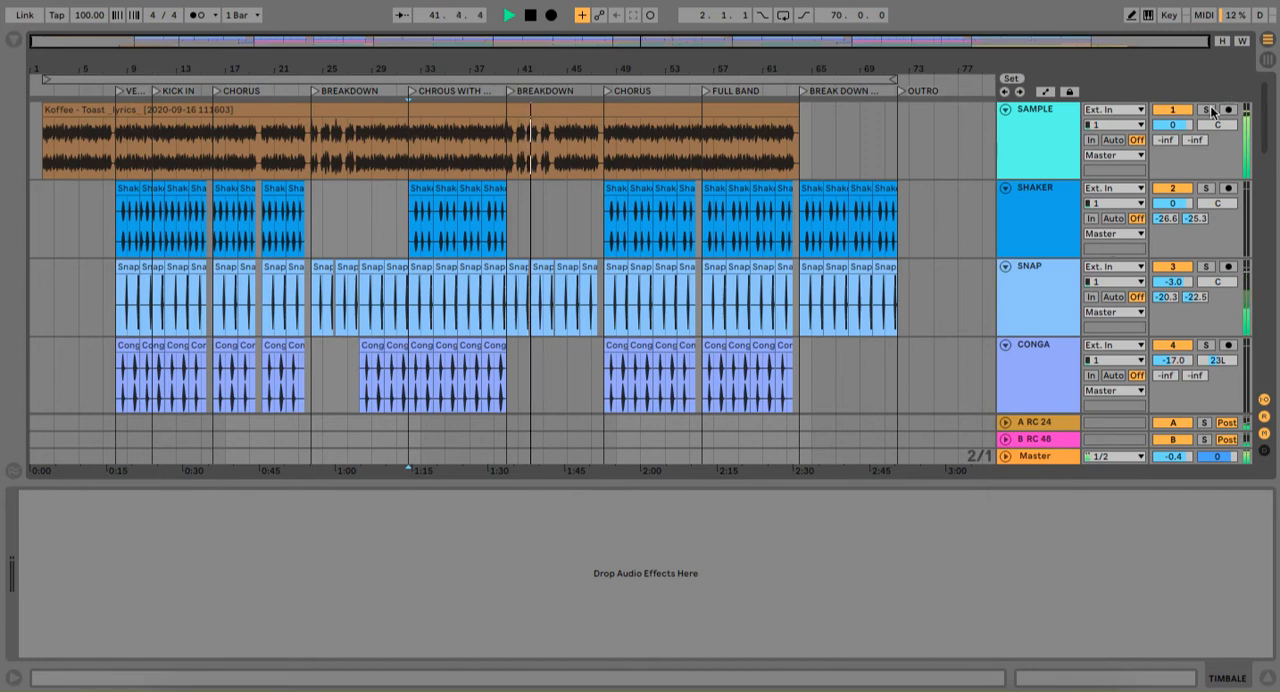
left_click(1206, 110)
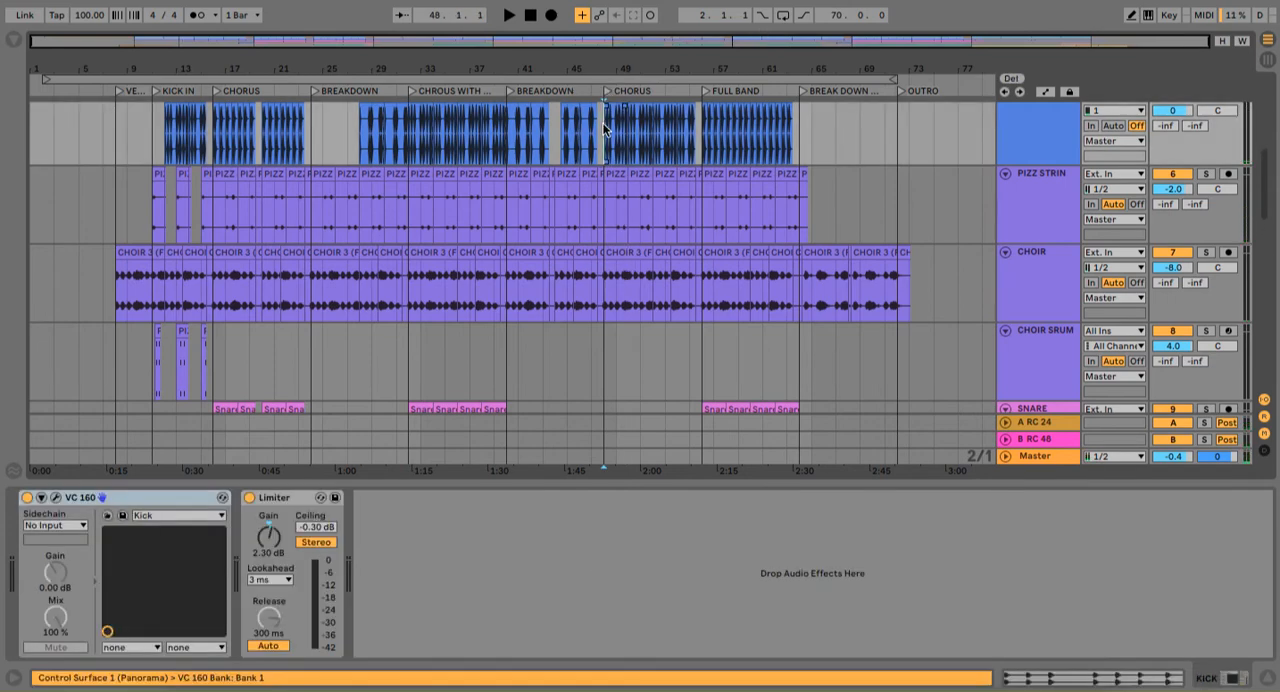
Play from the Kick clip at bar 48 through the full band section
left_click(508, 14)
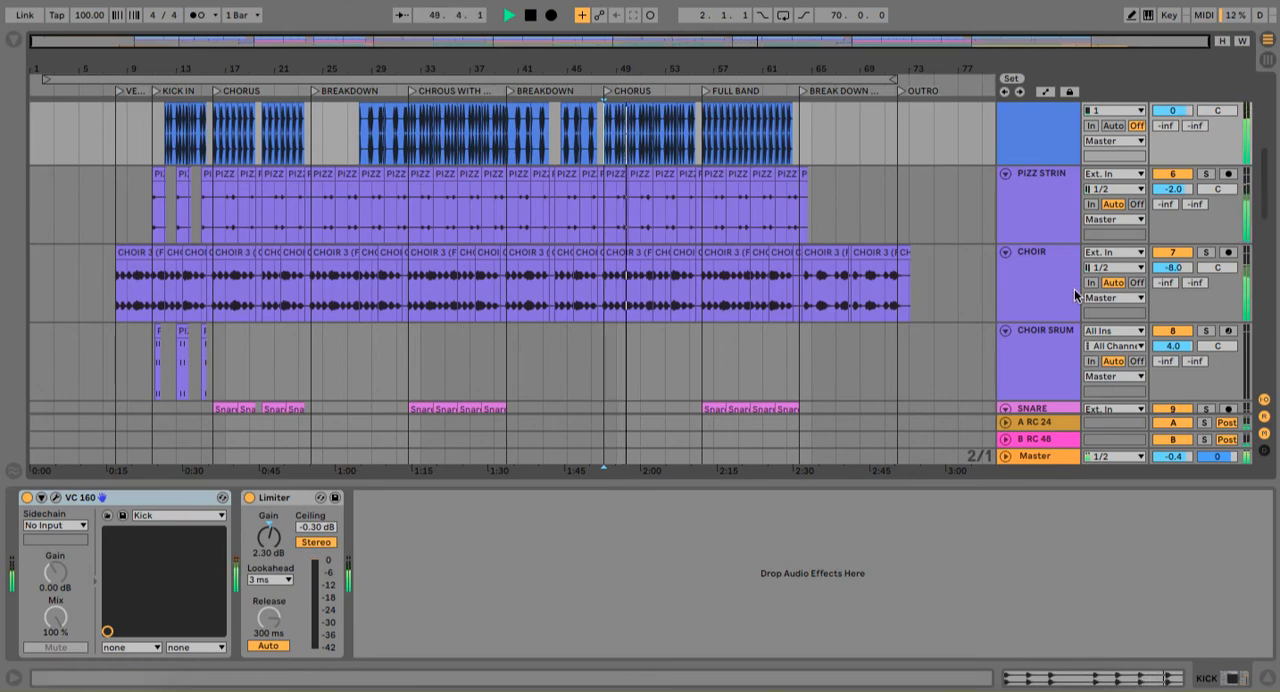
scroll("down", 3)
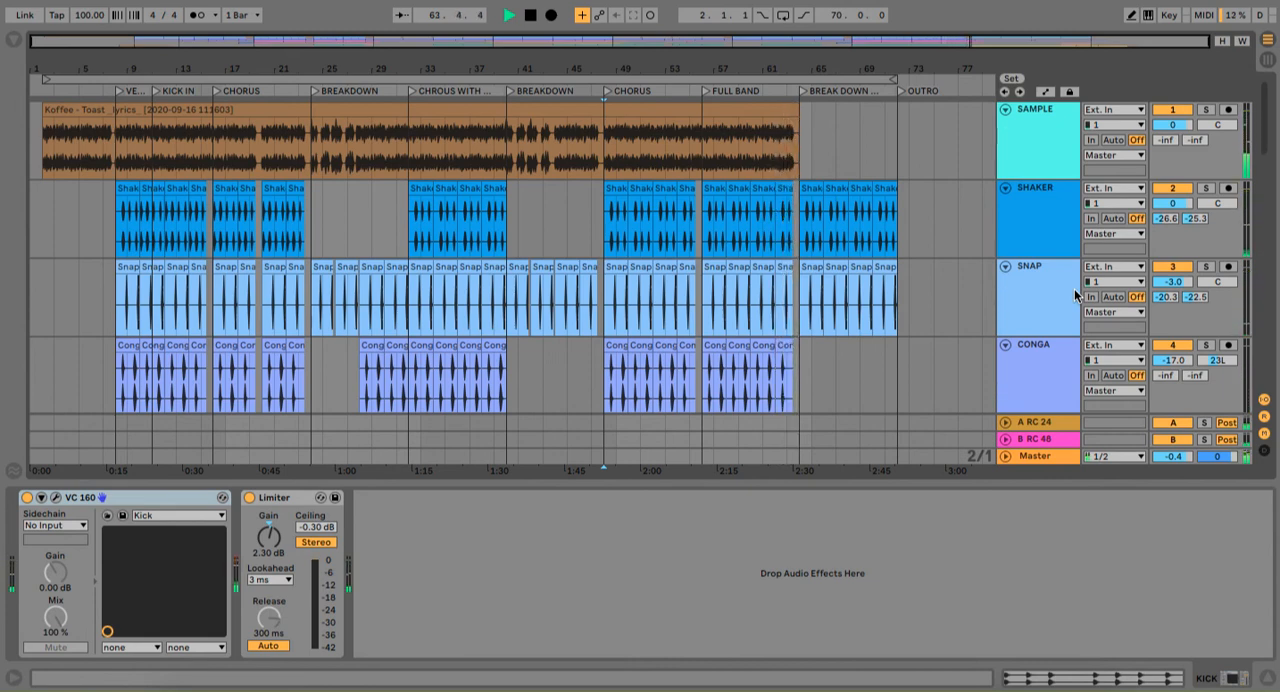
left_click(508, 14)
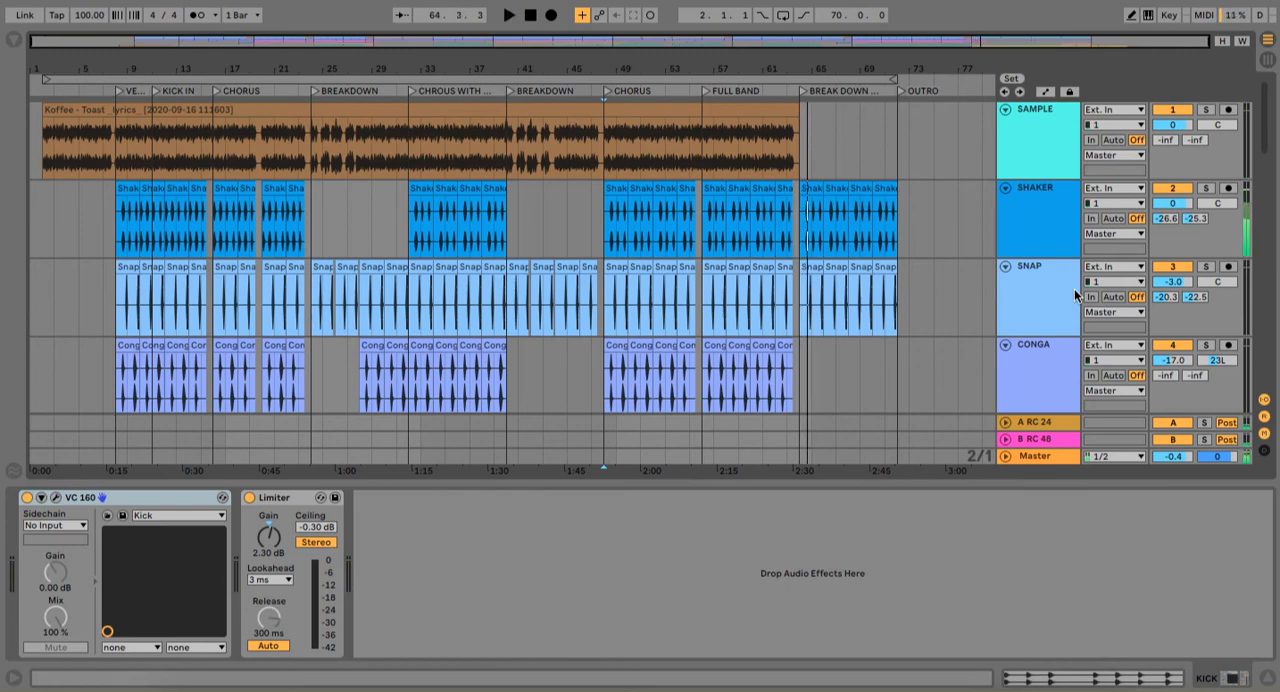
left_click(508, 14)
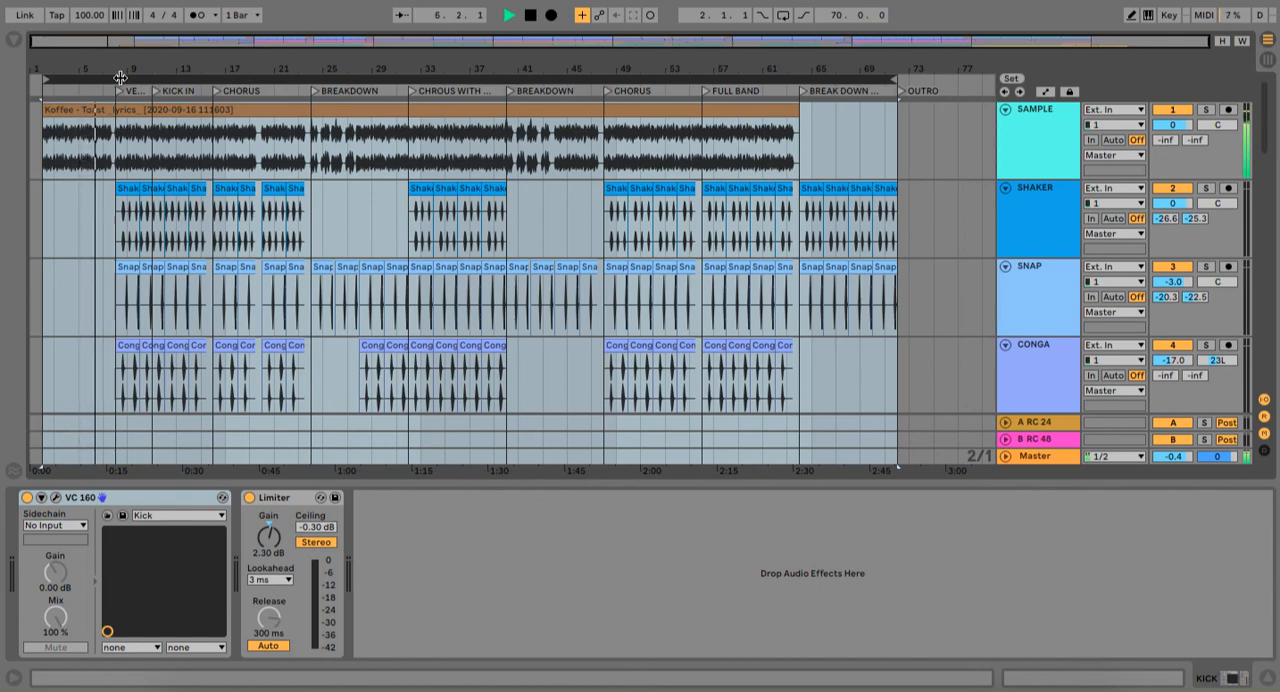
Select bars 2.1.1–72.1.1 across all tracks with Ctrl+A and play
left_click(370, 305)
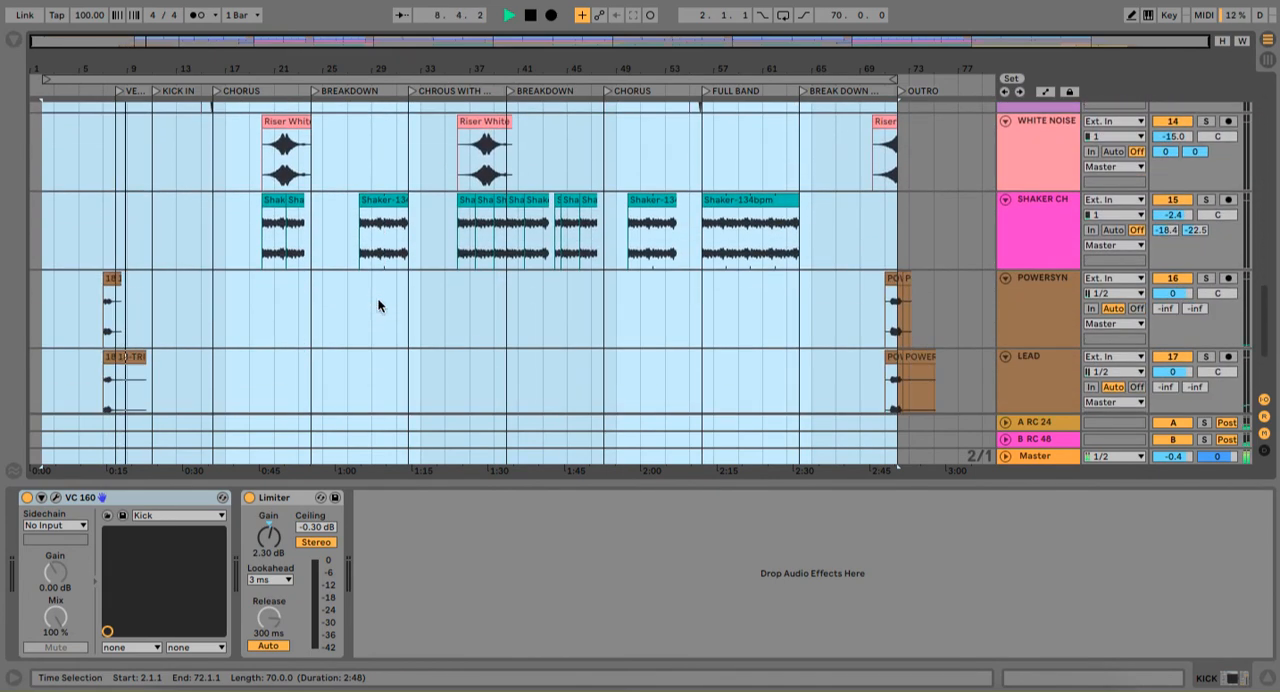
scroll("down", 3)
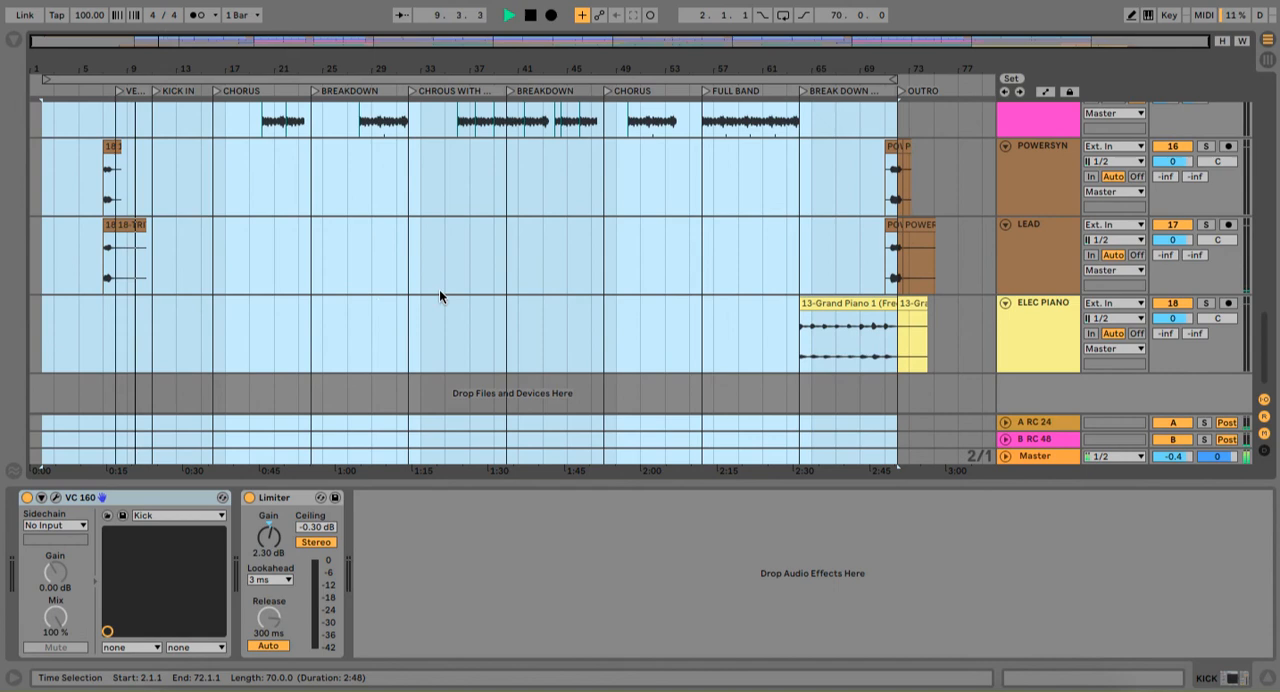